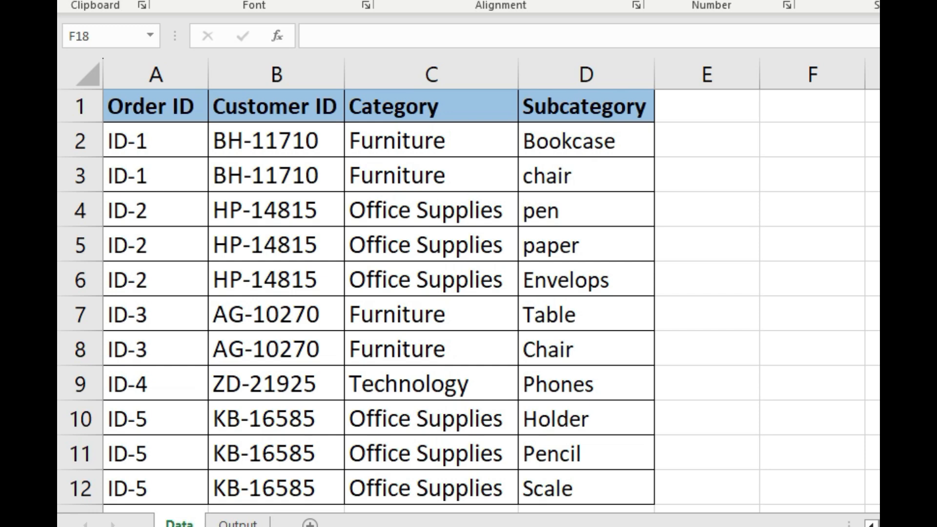
mouse_move(150, 164)
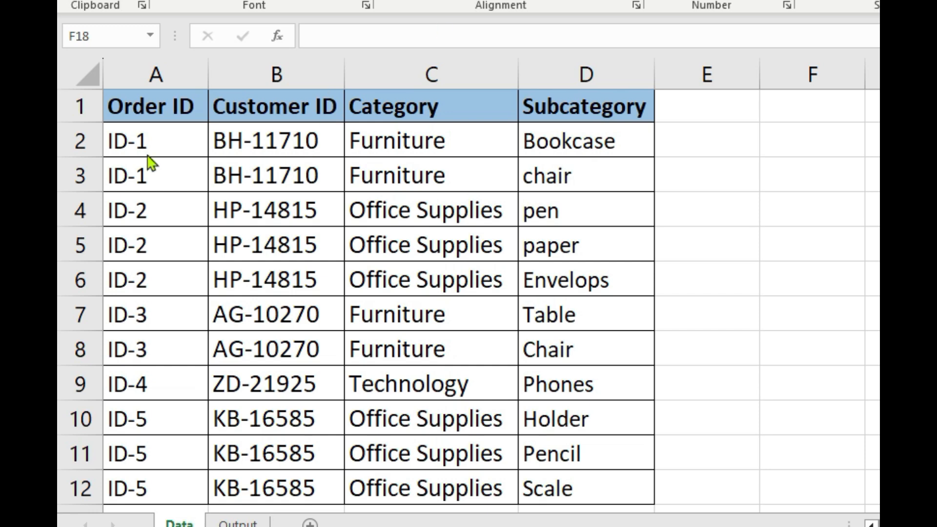
mouse_move(271, 129)
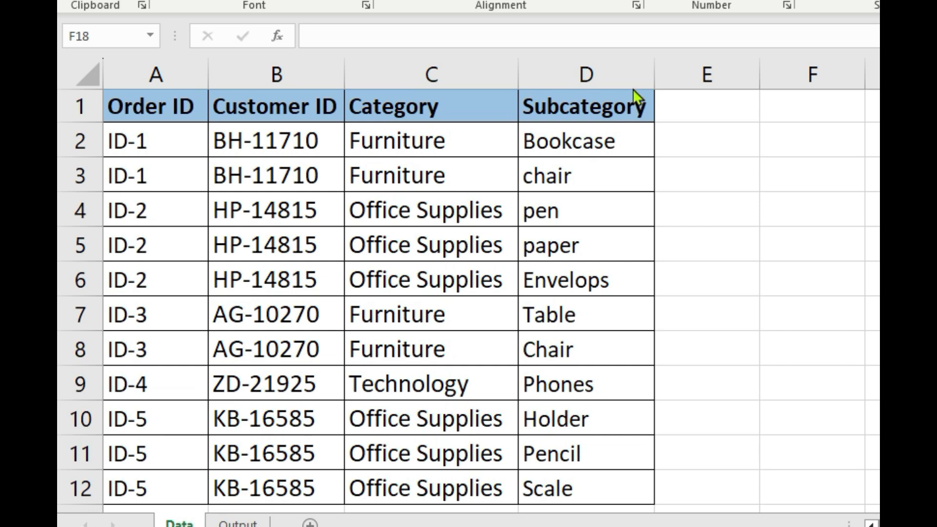
mouse_move(464, 233)
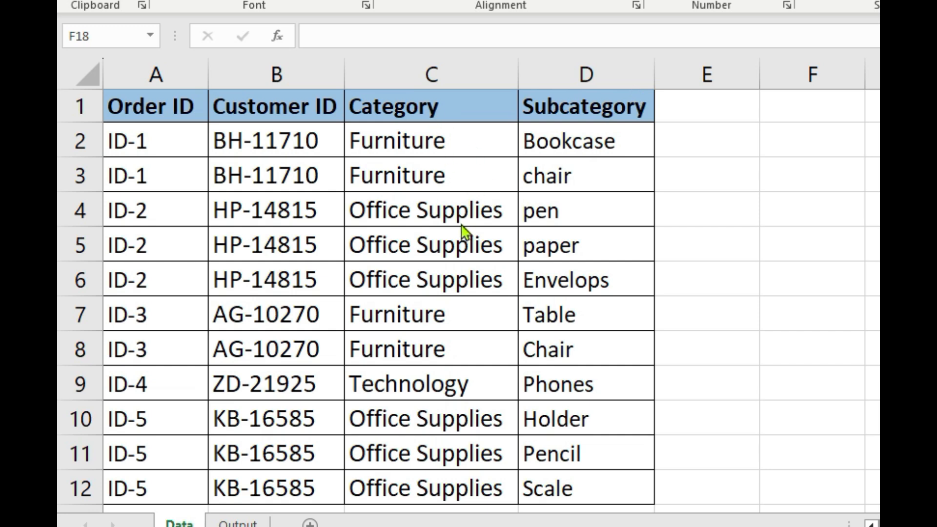
mouse_move(498, 233)
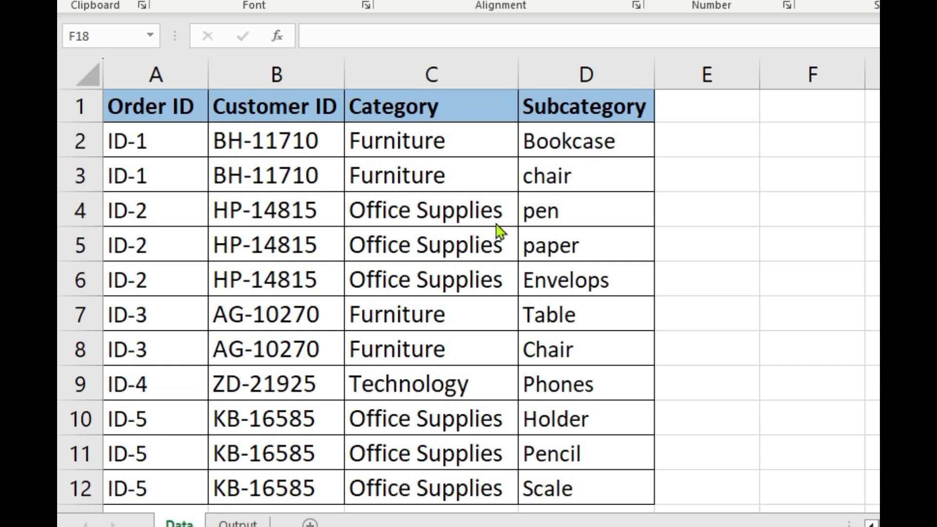
mouse_move(630, 313)
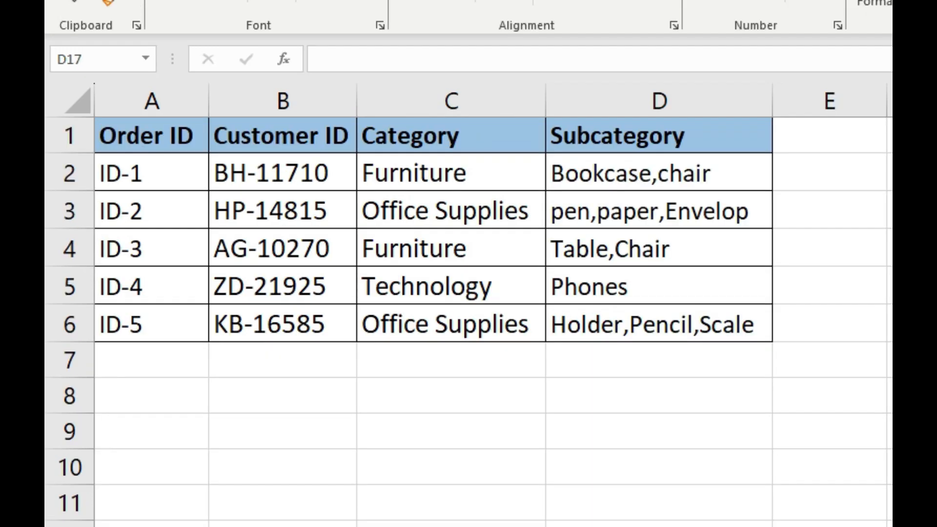
mouse_move(623, 364)
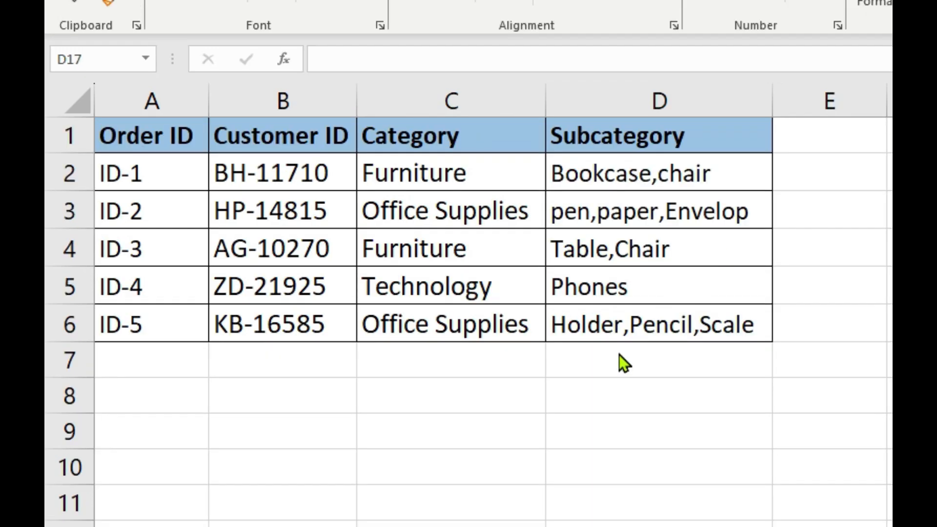
mouse_move(583, 201)
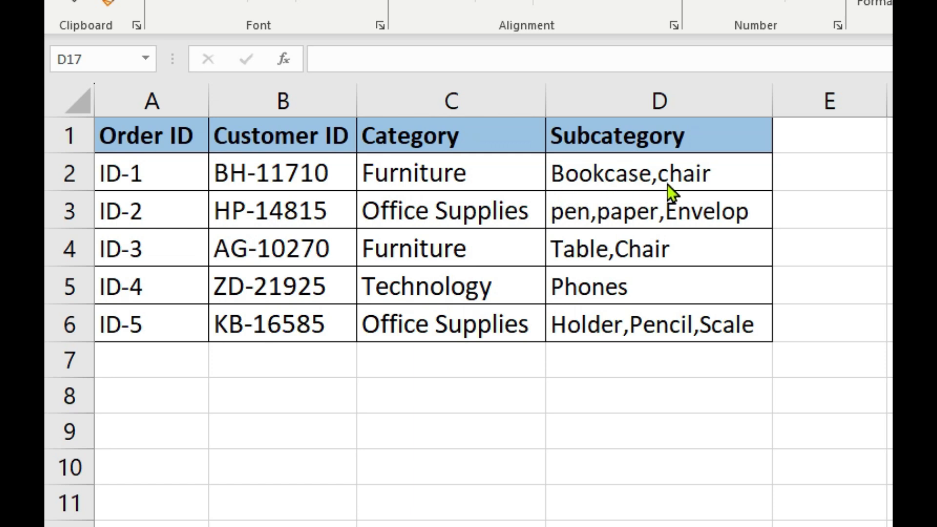
mouse_move(257, 210)
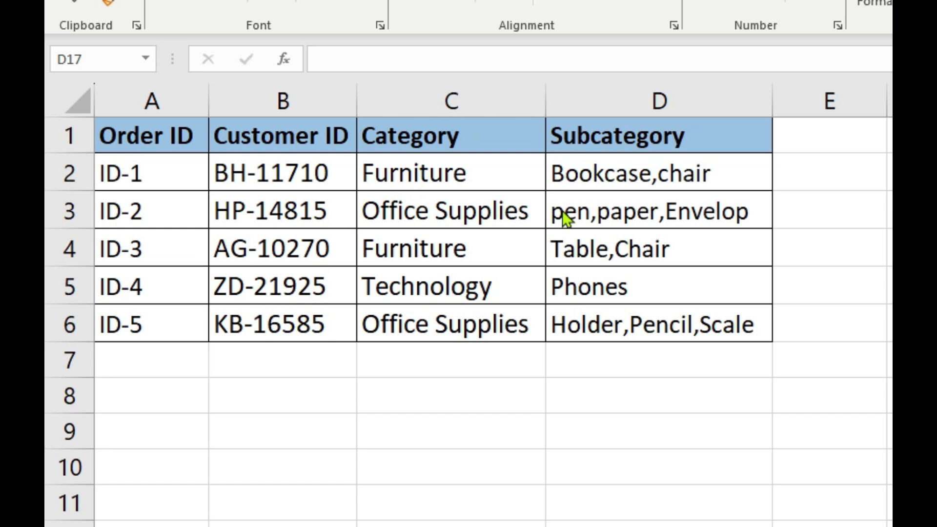
mouse_move(670, 261)
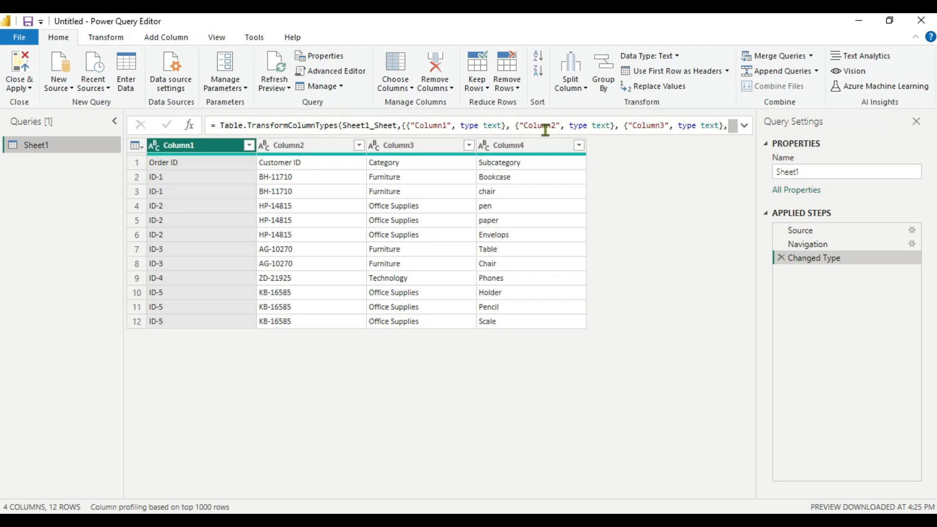
mouse_move(428, 165)
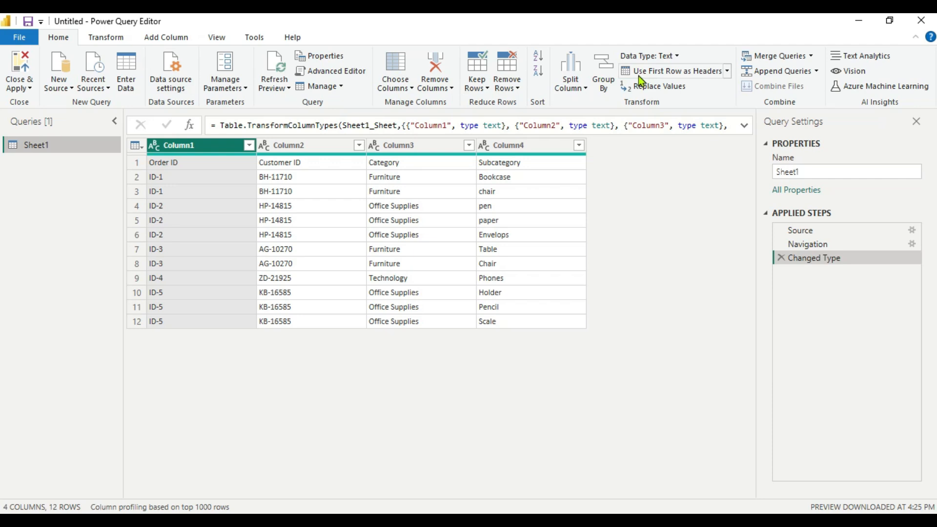
mouse_move(675, 70)
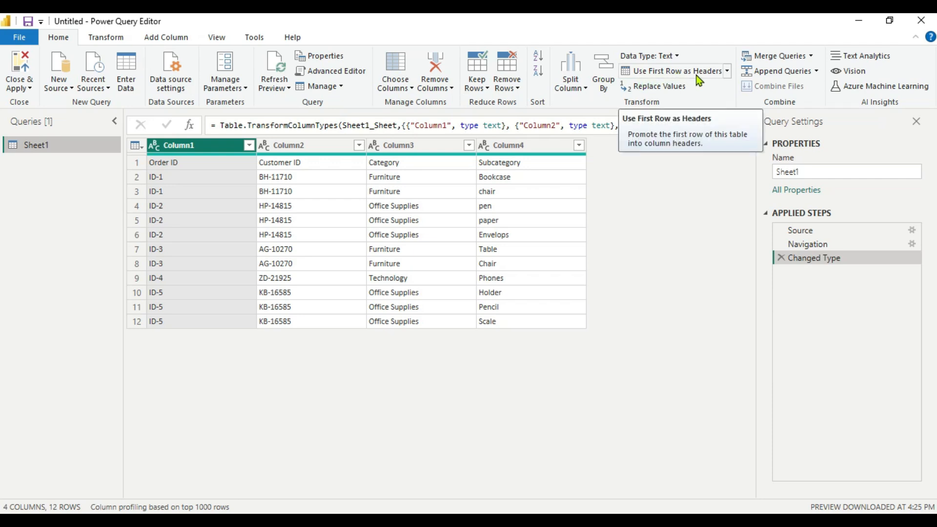
Promote the first row to headers: Order ID, Customer ID, Category, Subcategory
click(726, 70)
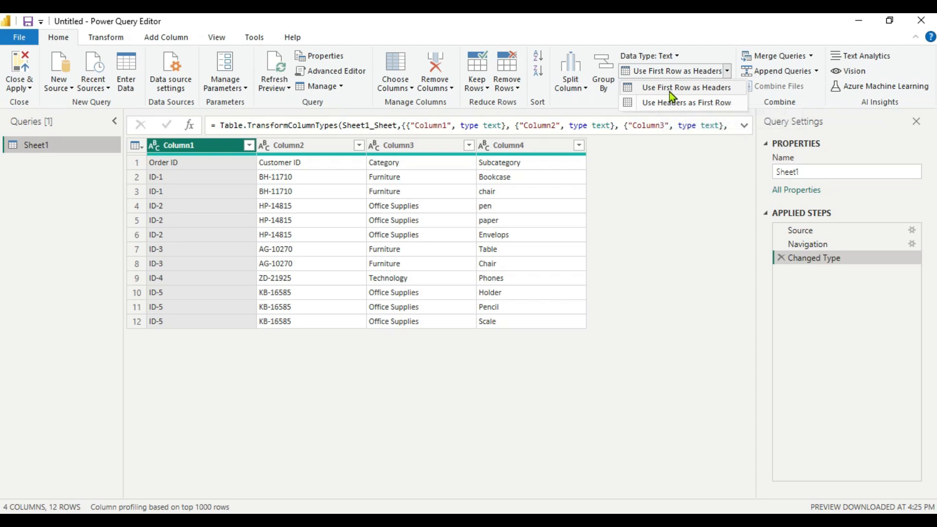
click(685, 87)
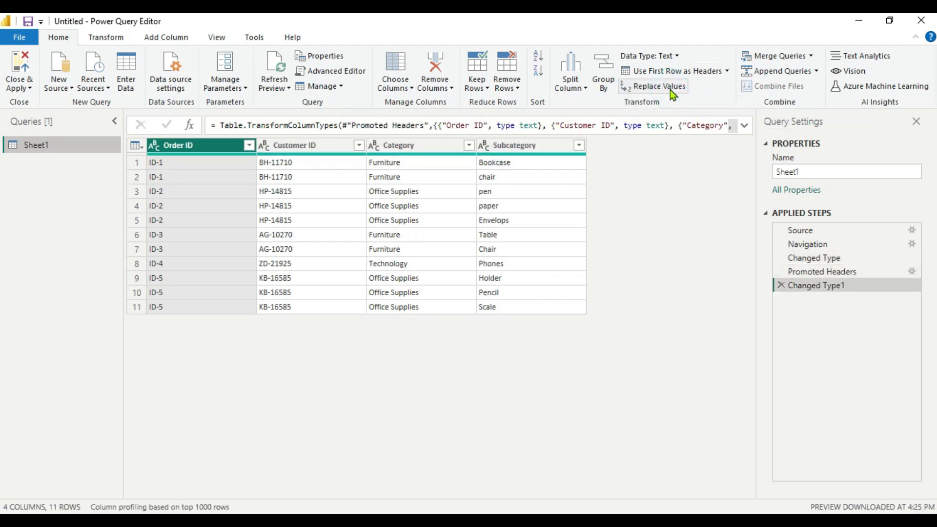
mouse_move(523, 188)
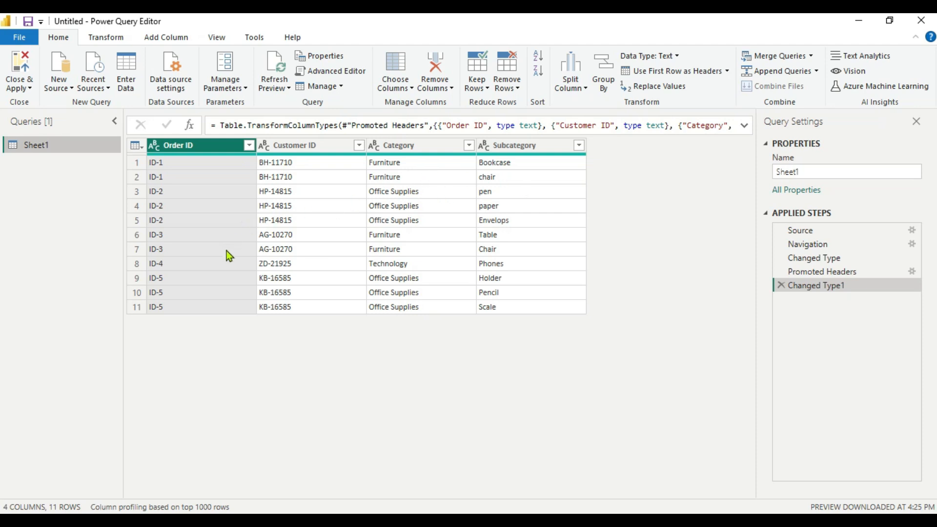
mouse_move(188, 184)
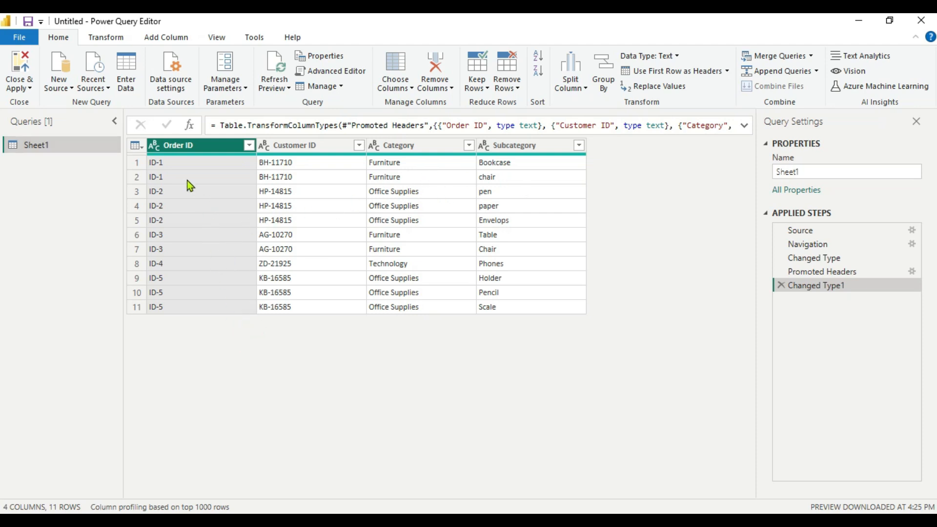
mouse_move(173, 166)
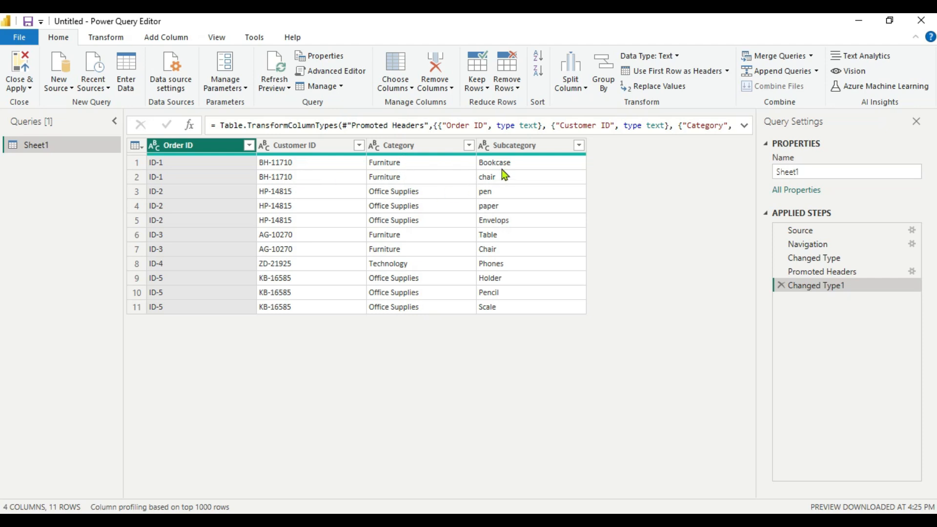
mouse_move(688, 209)
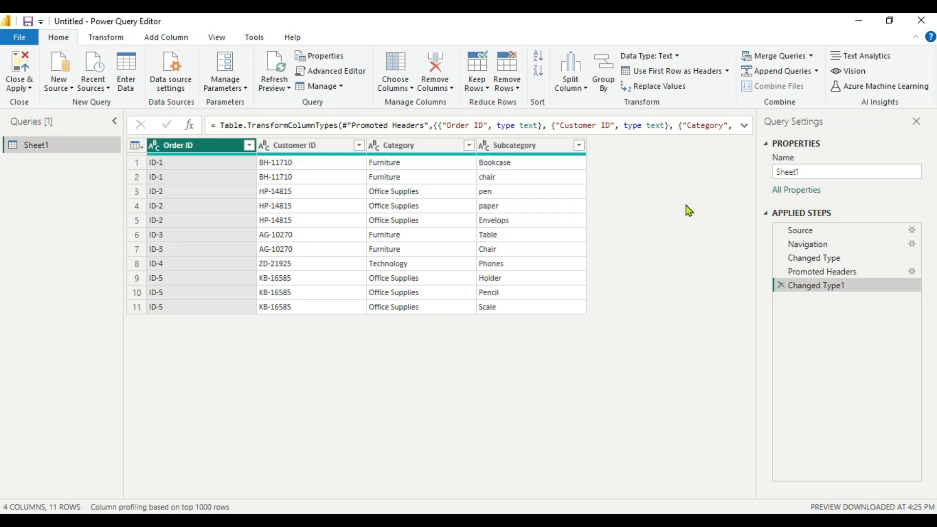
mouse_move(554, 194)
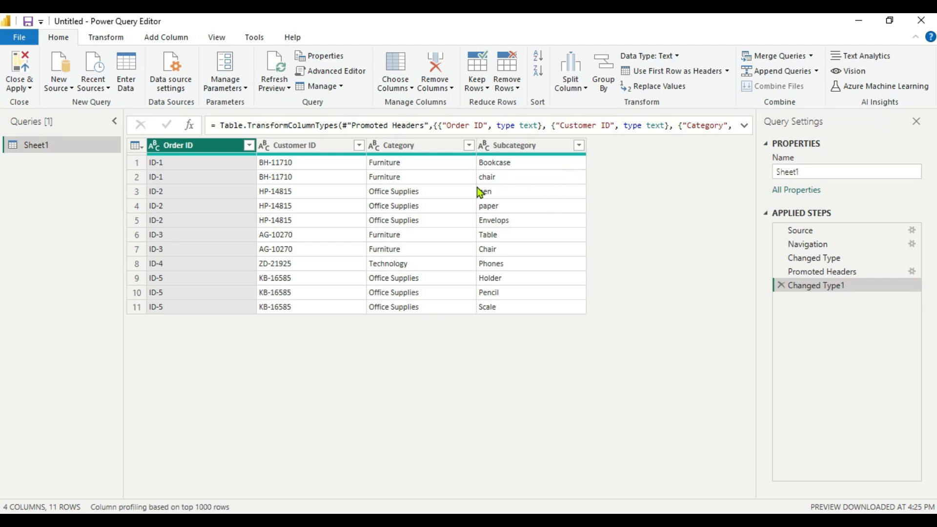
mouse_move(175, 173)
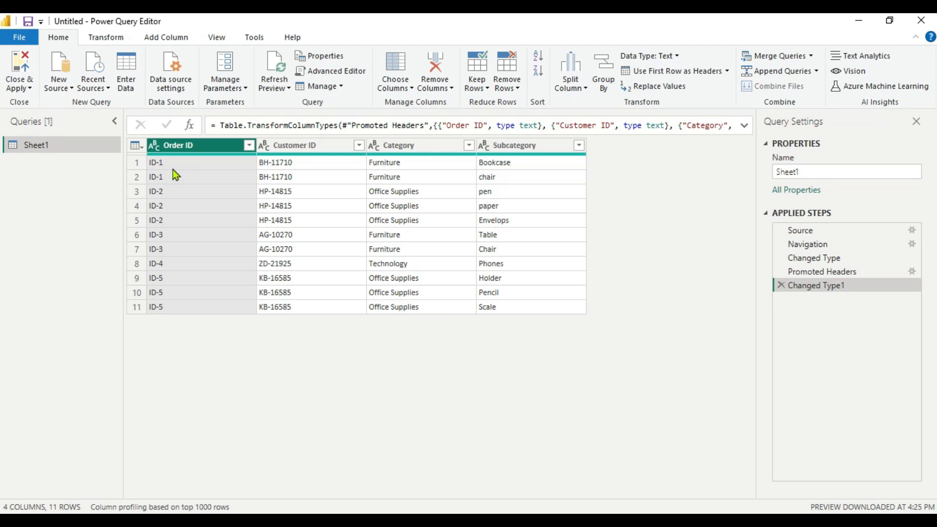
mouse_move(490, 176)
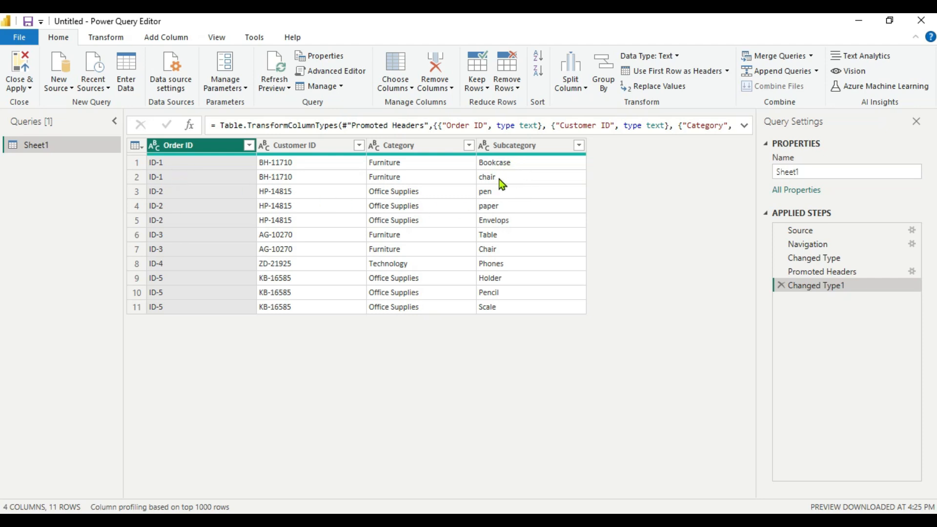
mouse_move(517, 173)
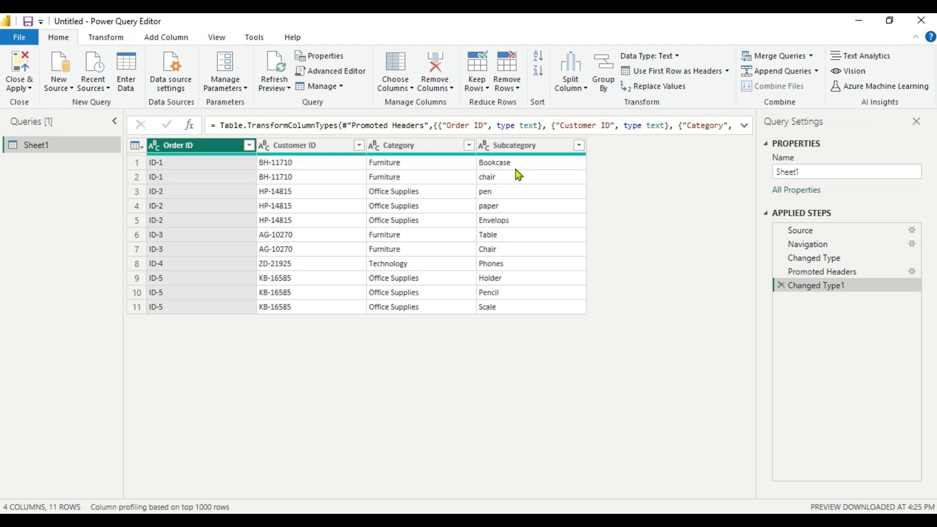
mouse_move(540, 173)
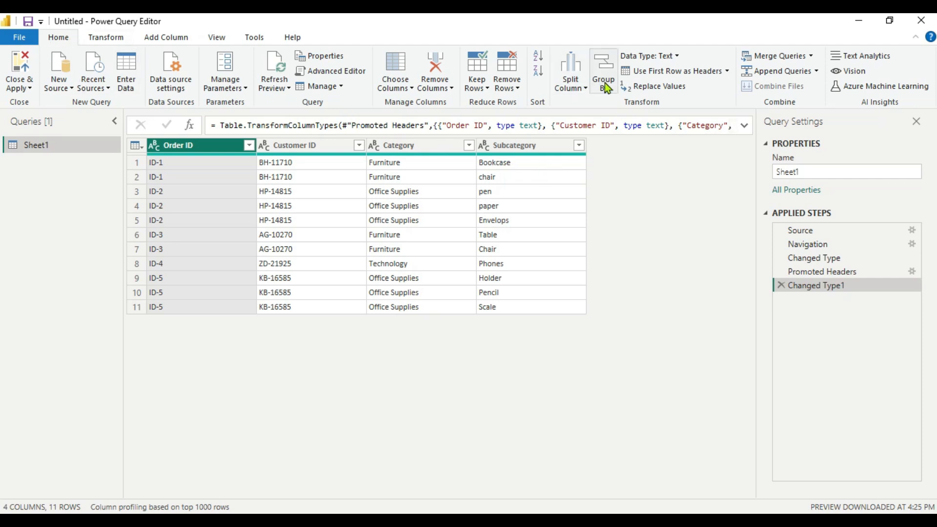
mouse_move(642, 111)
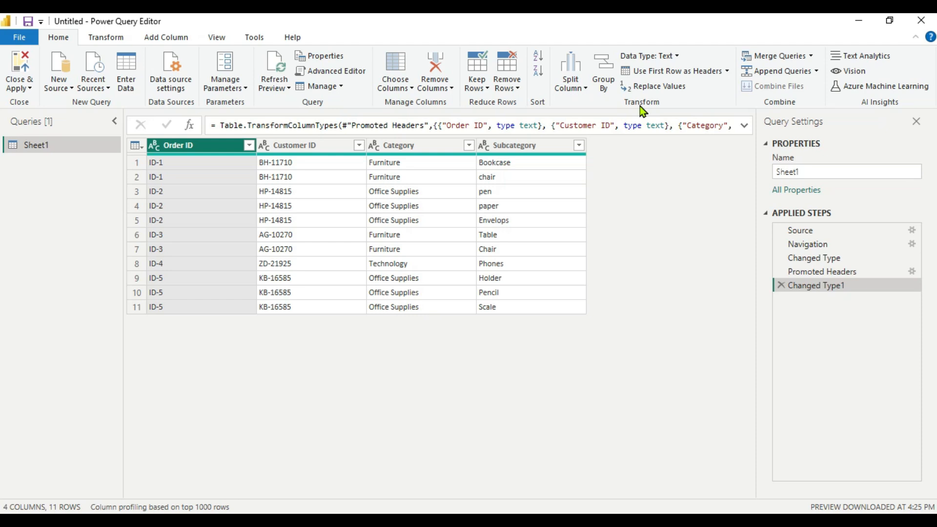
mouse_move(603, 70)
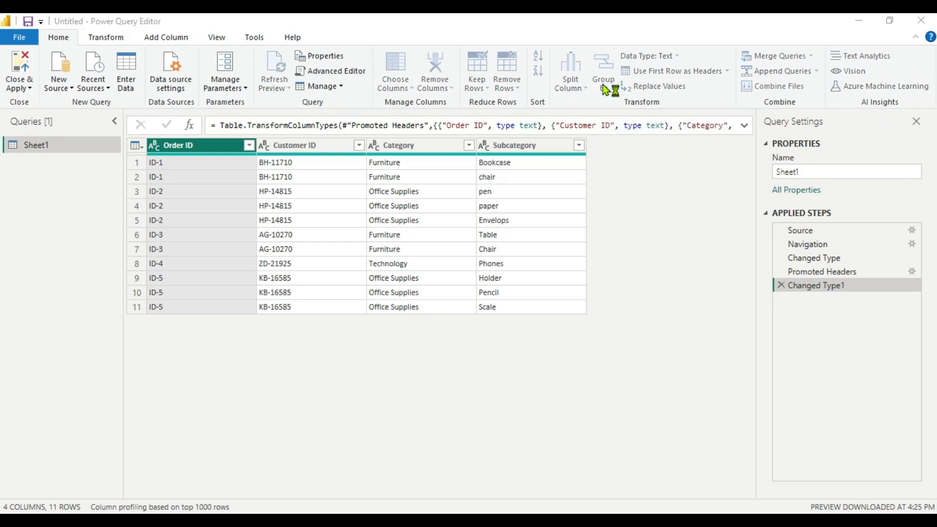
Group by Order ID into a new column 'merge' taking Max of Subcategory
click(603, 70)
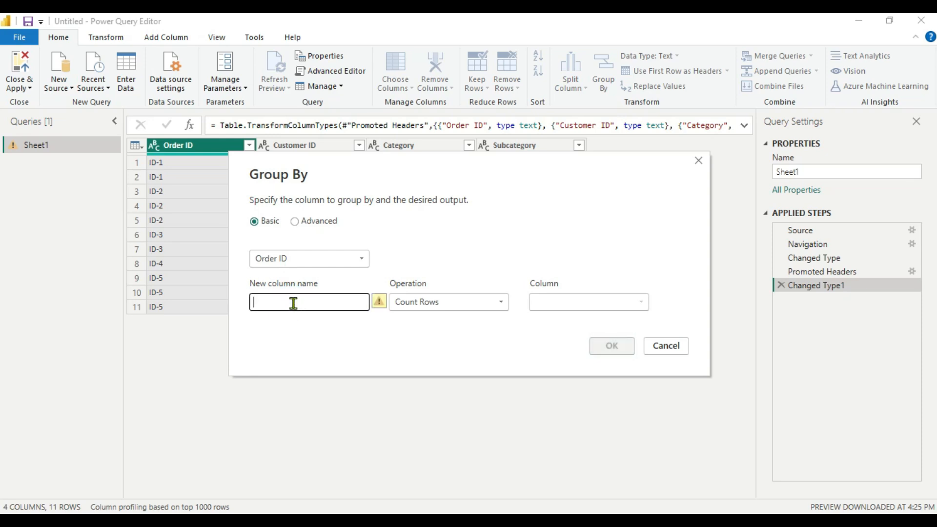
text(merge)
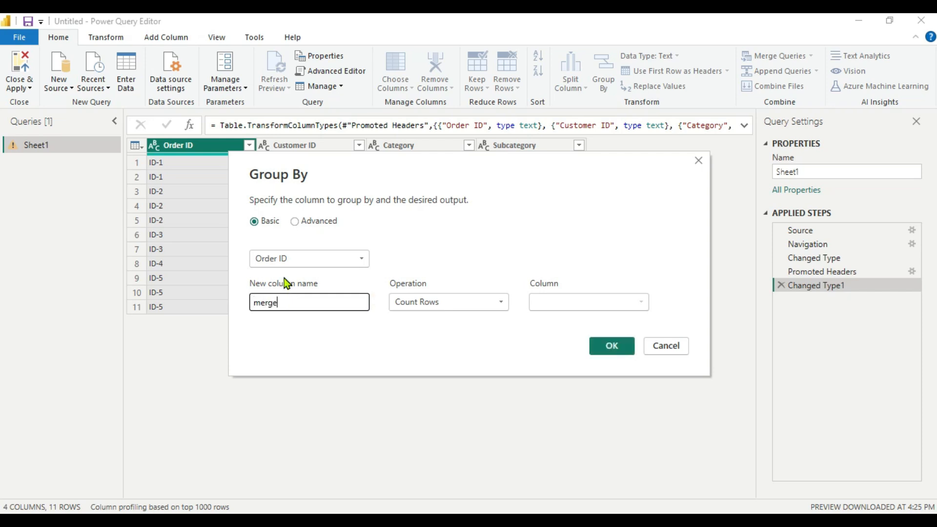
mouse_move(406, 315)
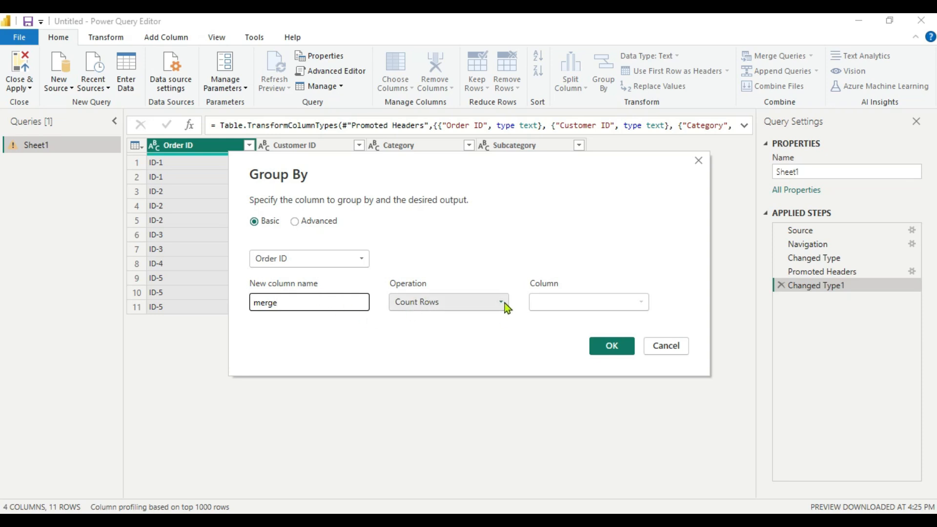
click(501, 301)
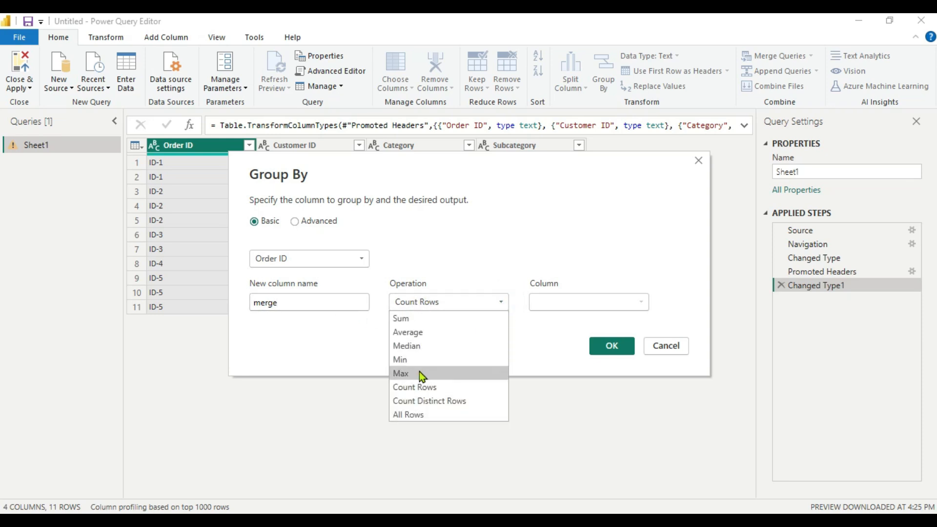
click(400, 372)
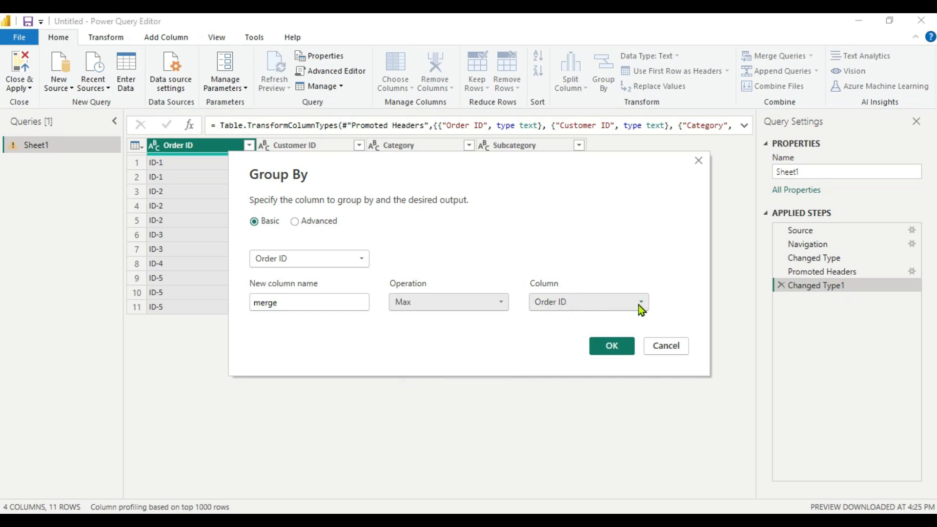
click(639, 302)
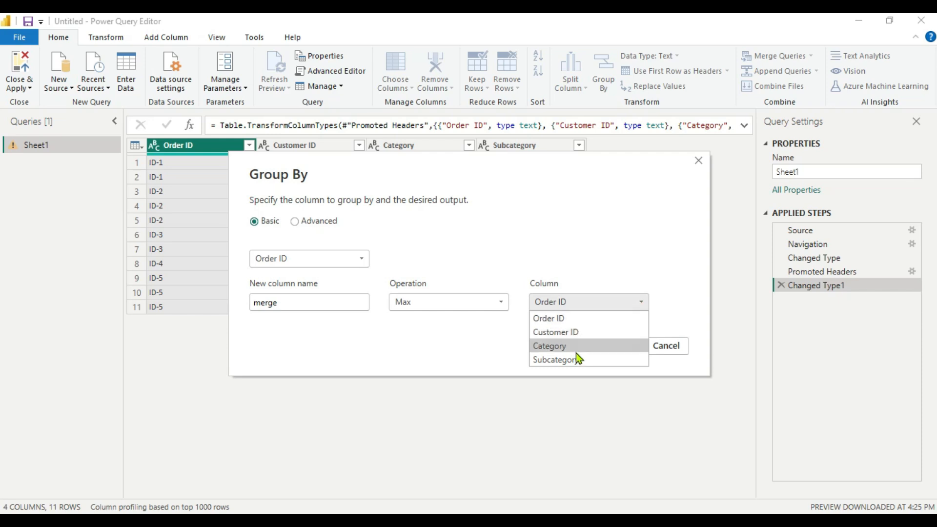
click(555, 359)
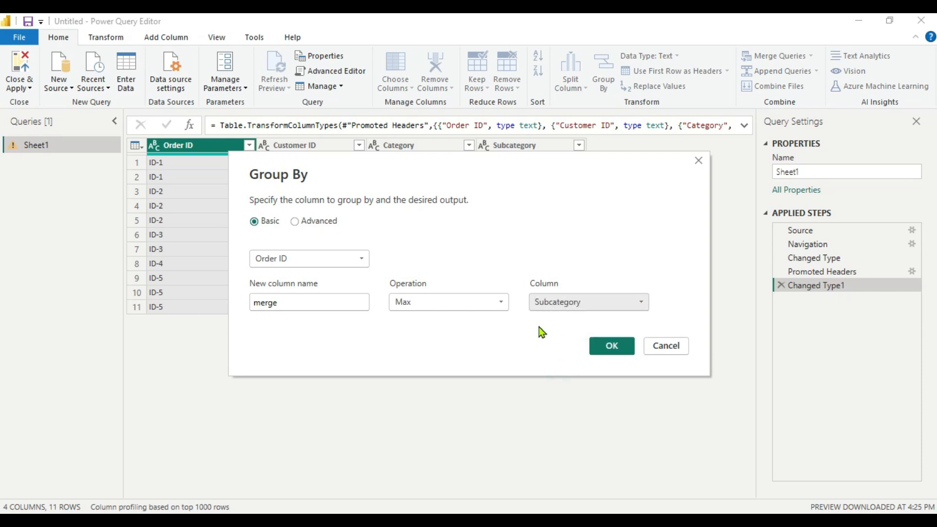
mouse_move(571, 316)
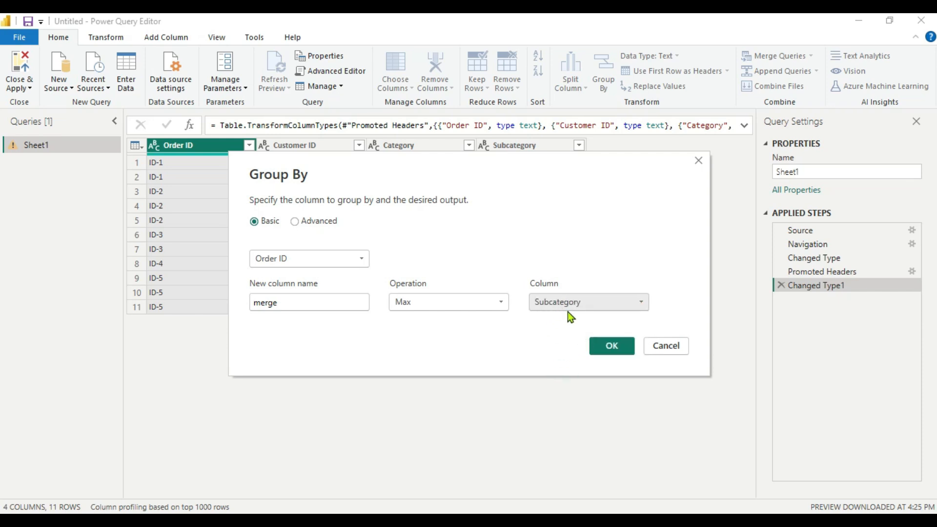
click(610, 345)
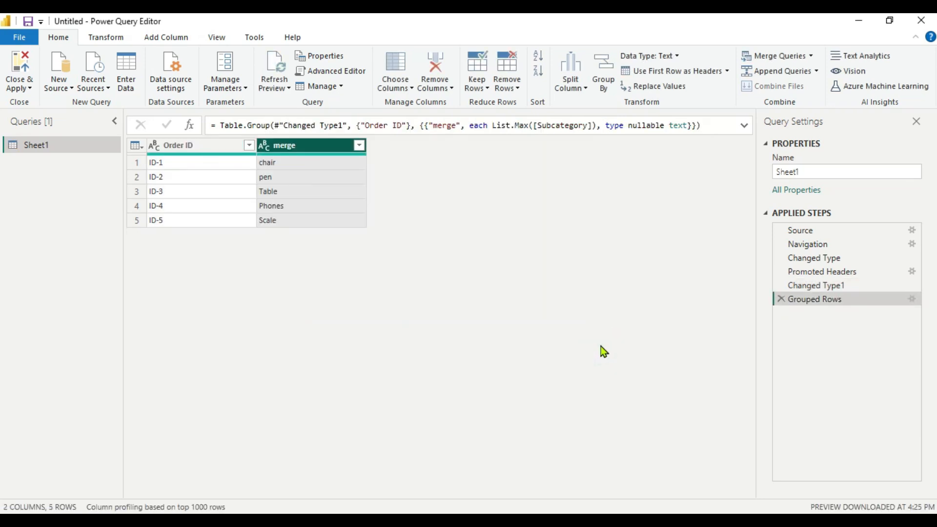
mouse_move(321, 281)
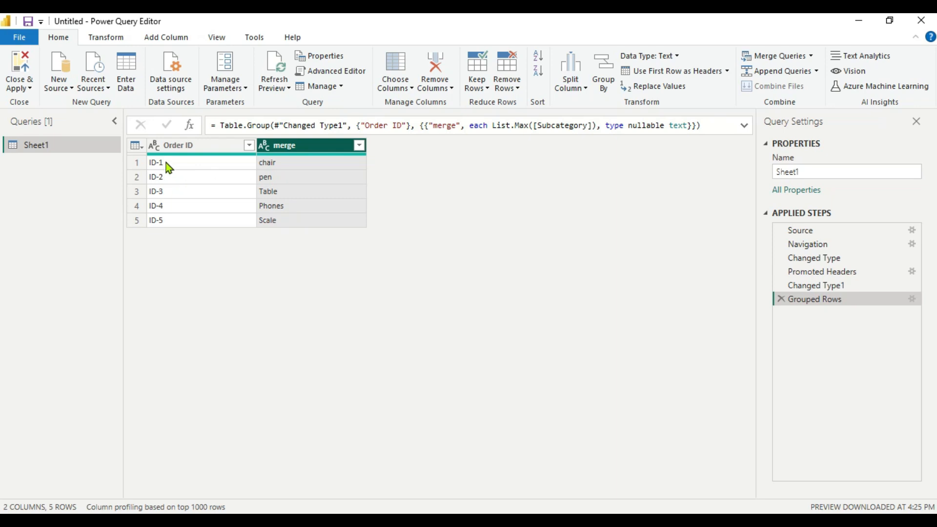
mouse_move(173, 210)
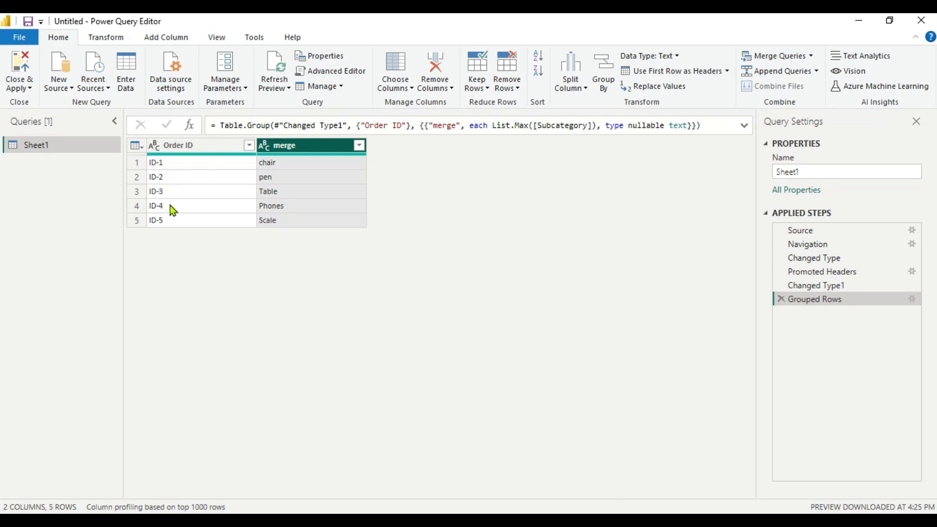
mouse_move(243, 200)
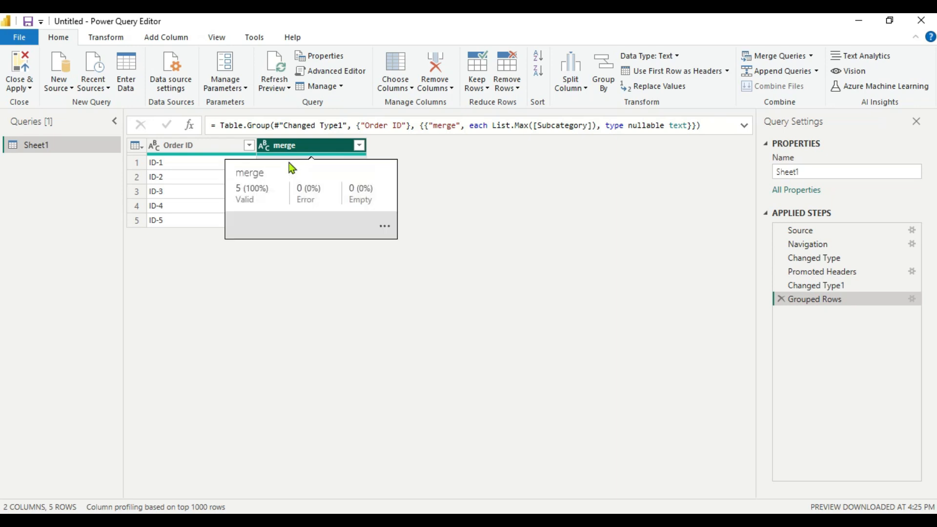
mouse_move(507, 240)
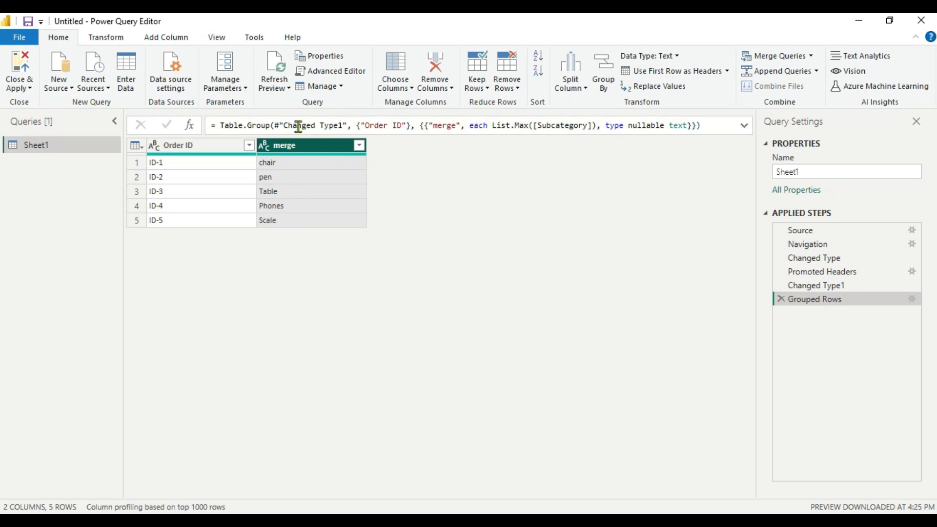
Show the query's M code in the Advanced Editor and delete List.Max from the Grouped Rows line
click(330, 70)
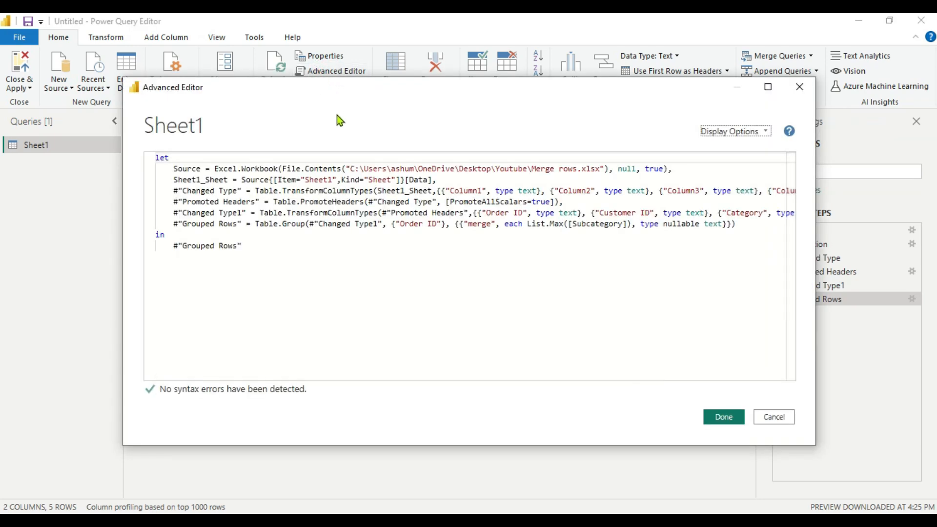
click(254, 191)
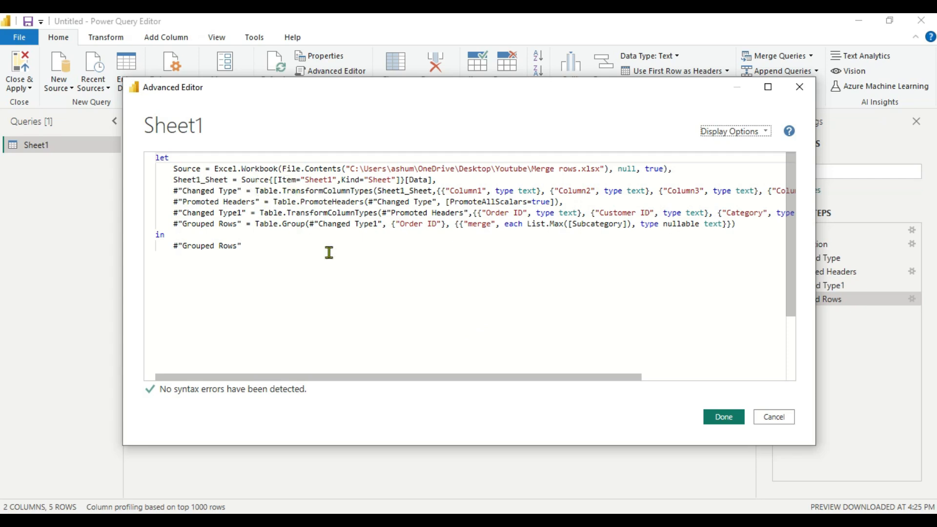
mouse_move(431, 281)
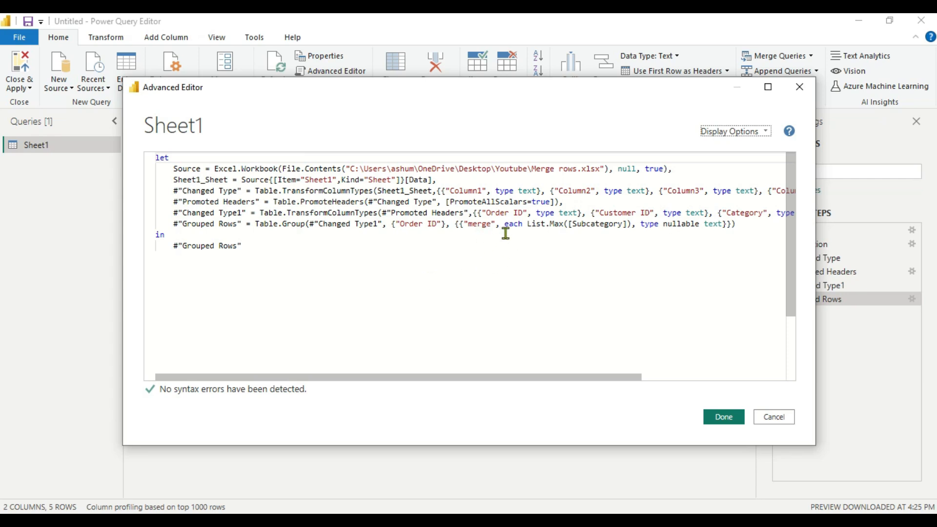
mouse_move(560, 232)
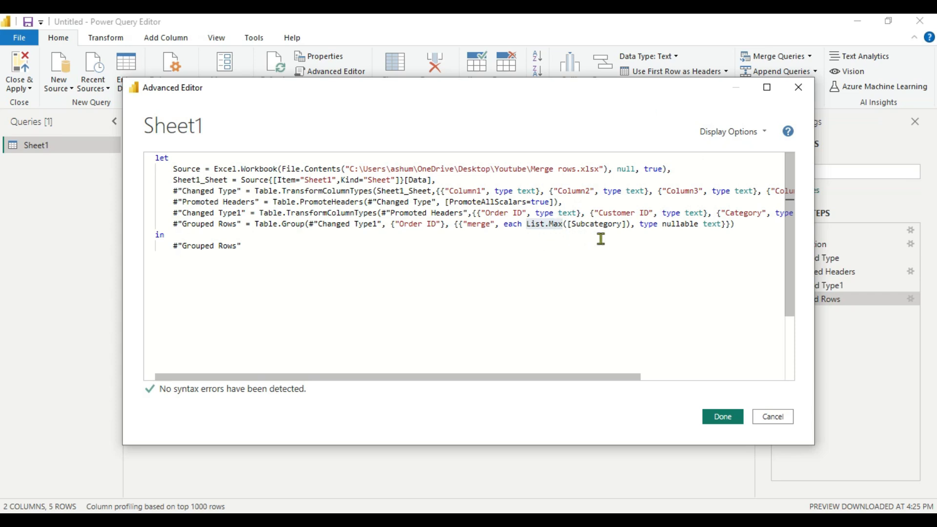
mouse_move(593, 228)
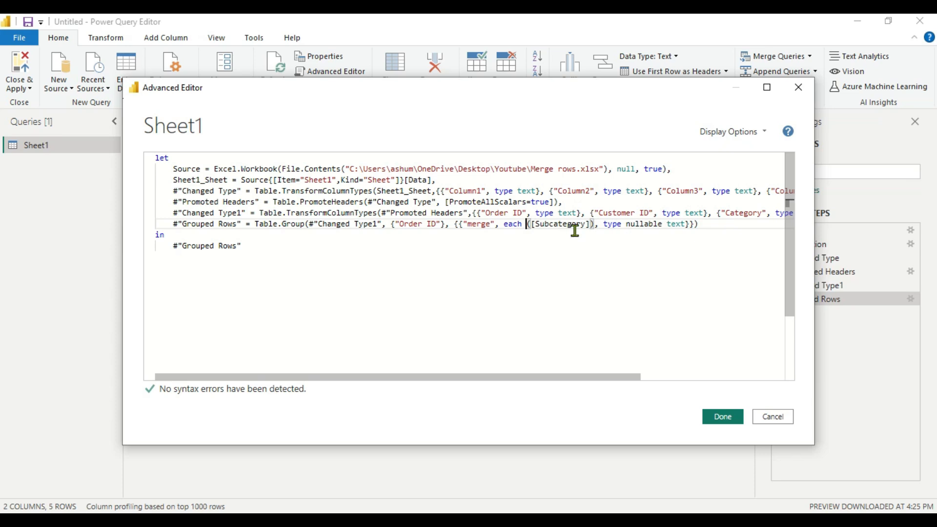
Wrap [Subcategory] in Text.Combine with "," separator and apply the code
text(T)
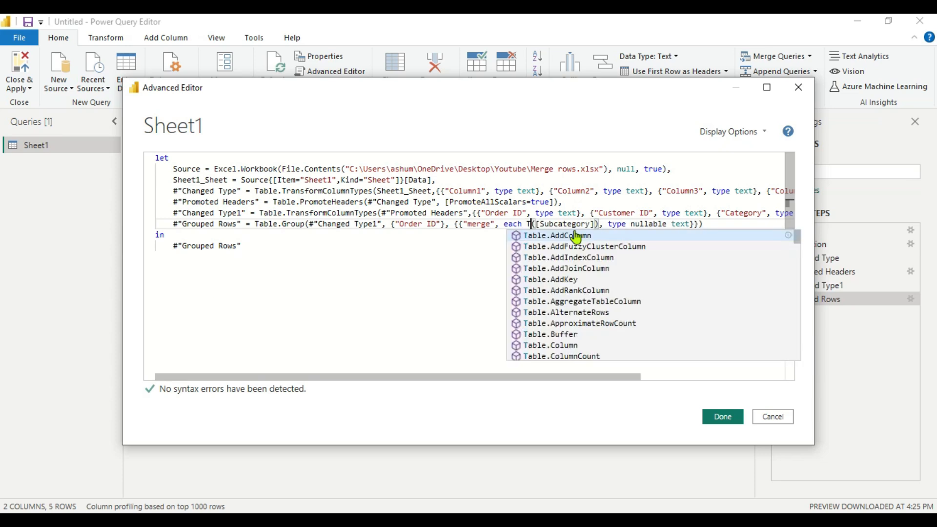
text(Text.Combine)
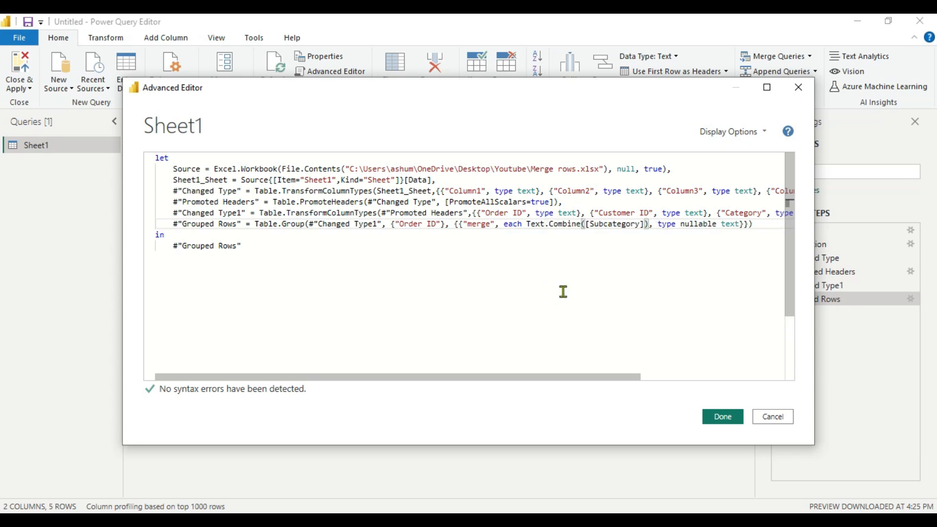
mouse_move(579, 224)
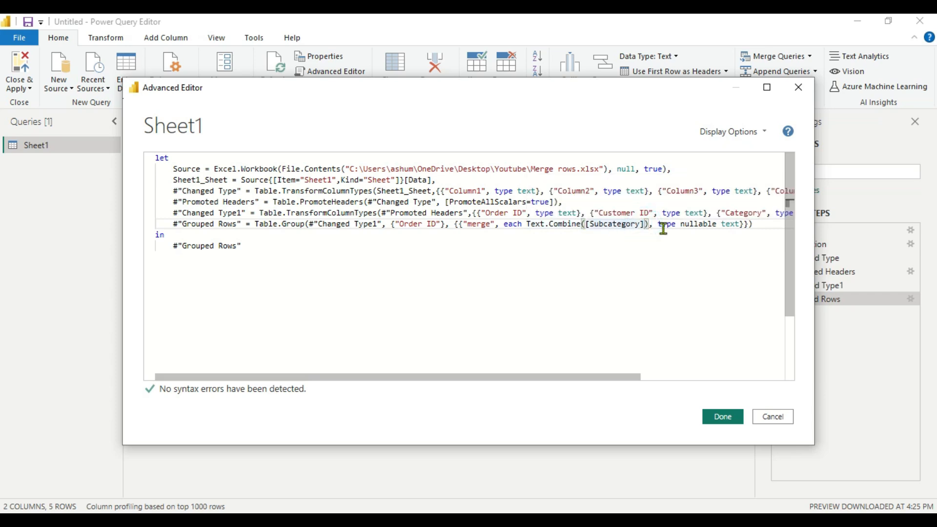
text(,",)
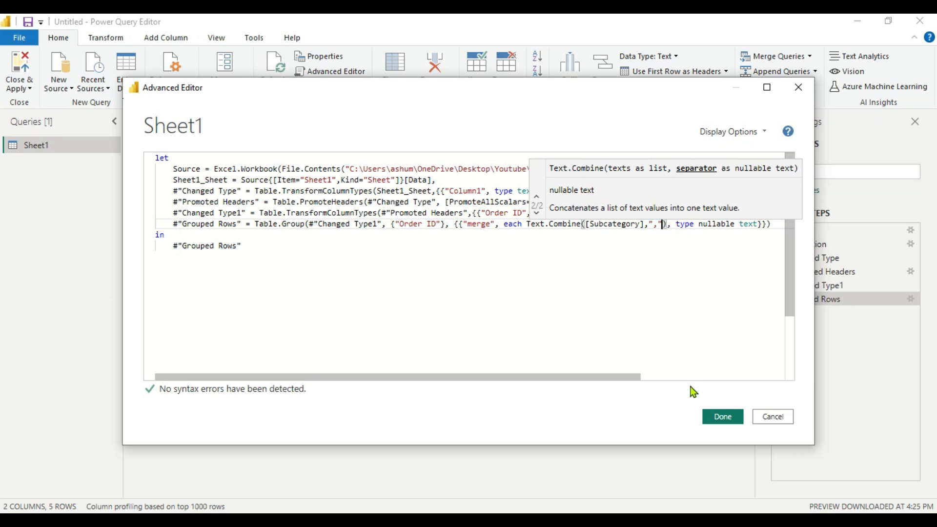
click(721, 417)
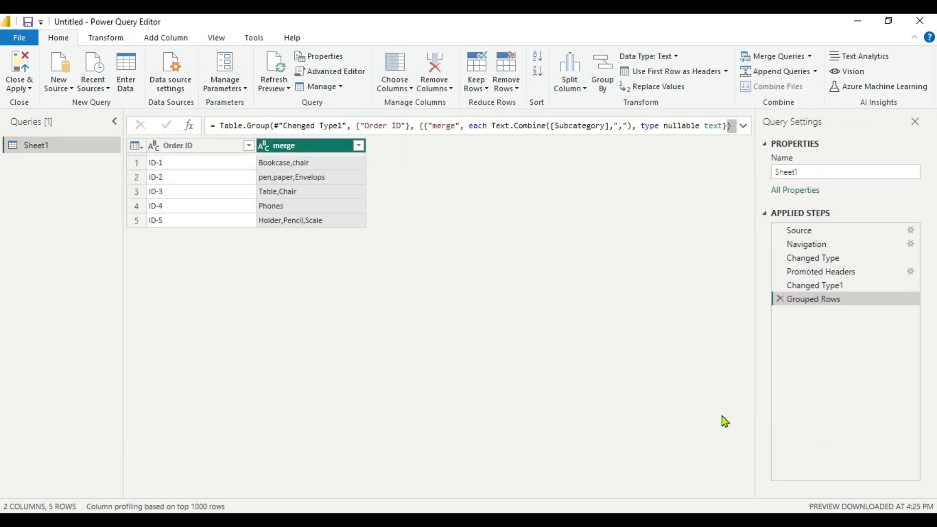
mouse_move(207, 198)
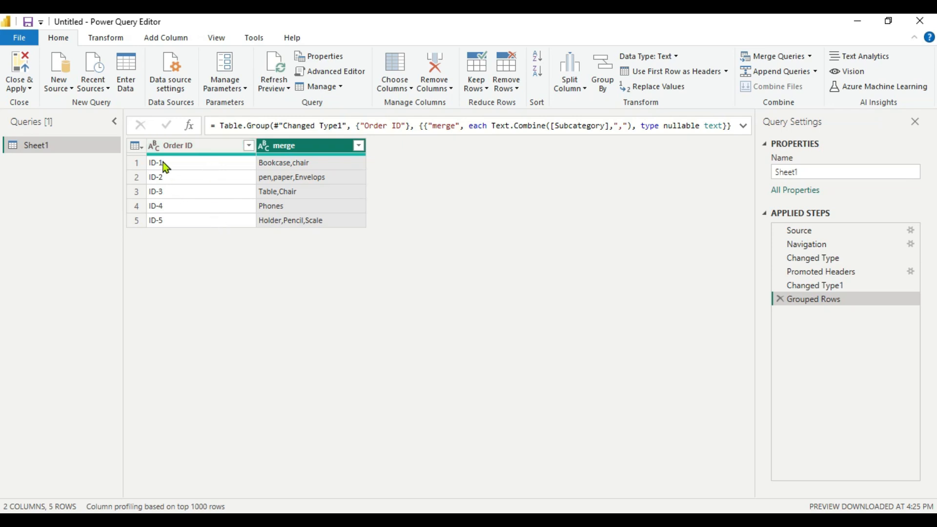
mouse_move(172, 203)
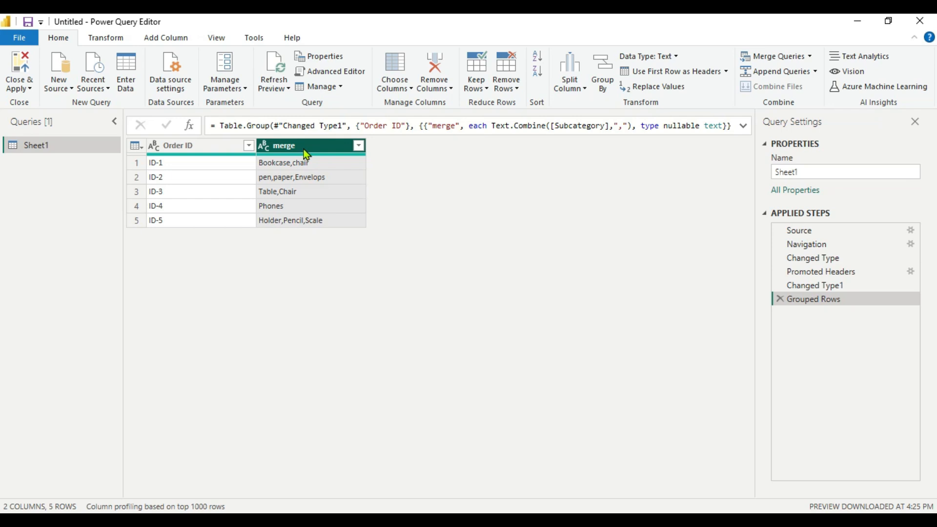
mouse_move(289, 175)
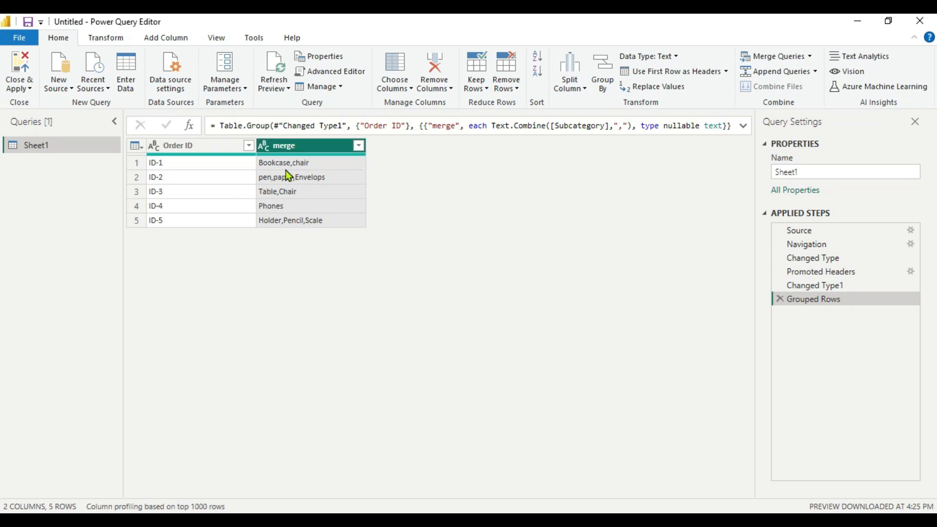
mouse_move(298, 228)
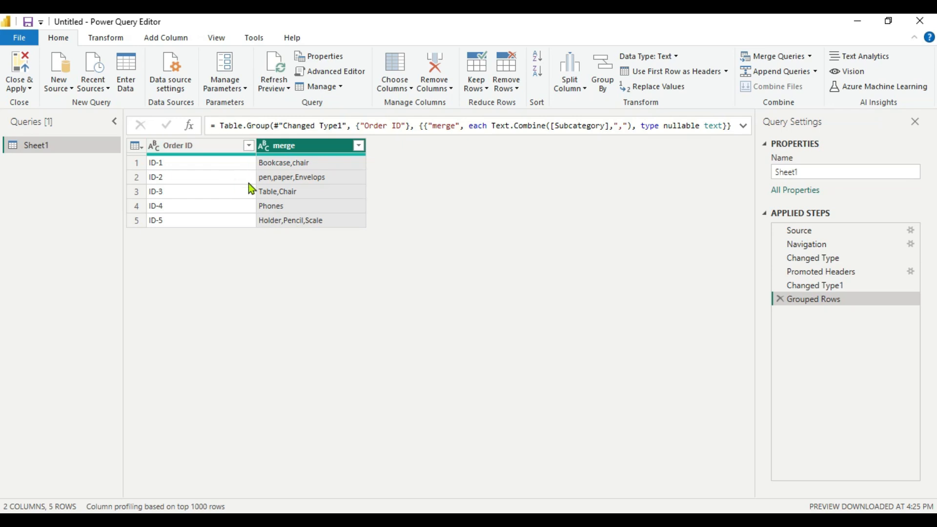
mouse_move(349, 245)
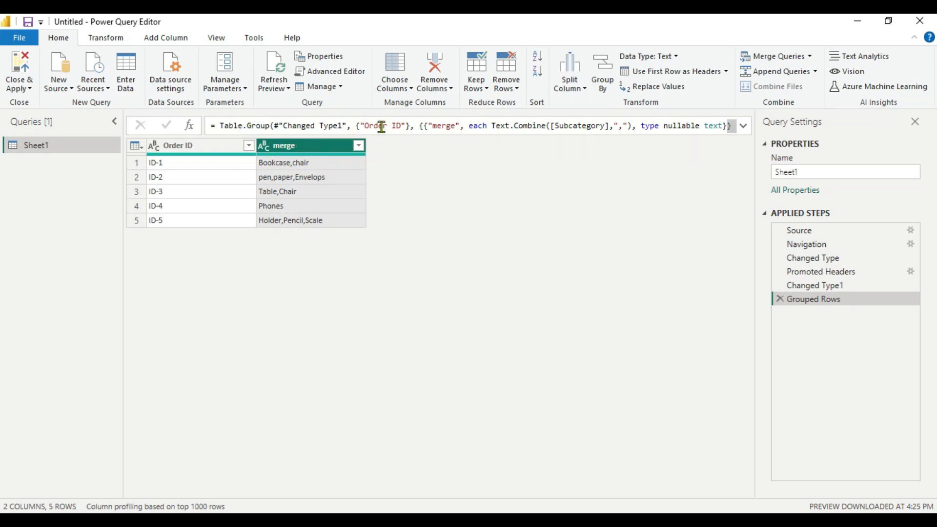
mouse_move(416, 126)
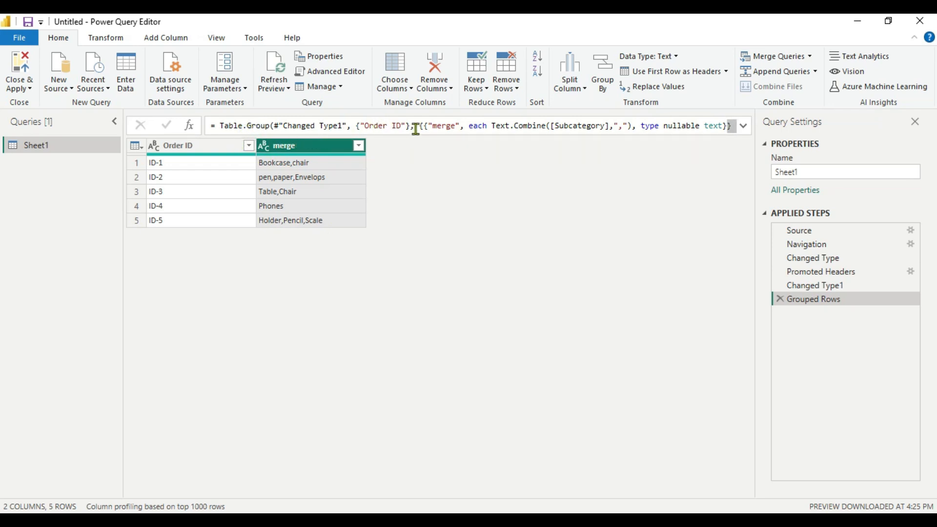
mouse_move(425, 147)
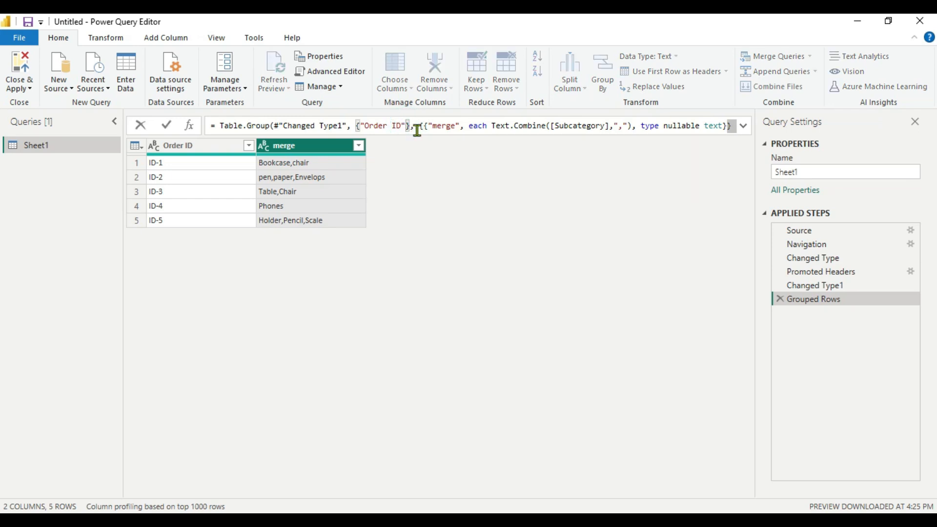
Insert "Customer ID" and "Category" after "Order ID" as grouping keys in the formula
click(414, 126)
text(,)
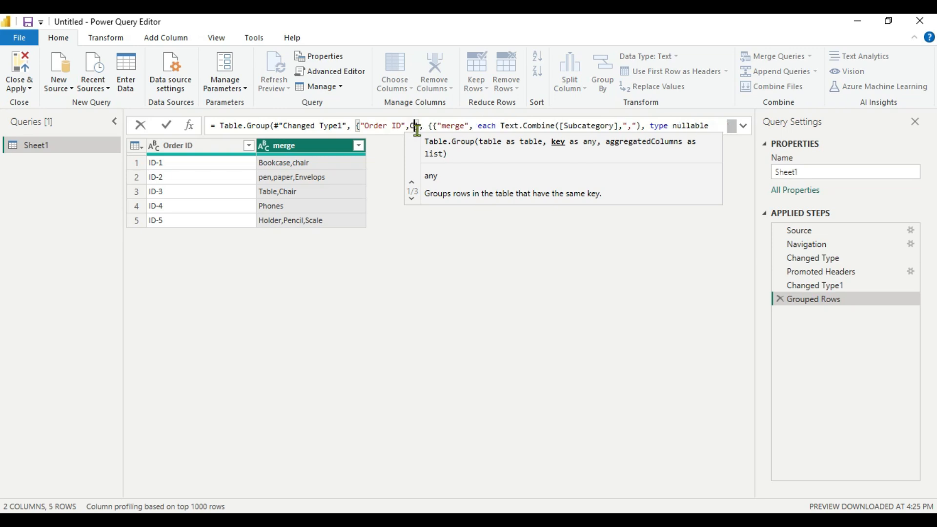
text(Customer)
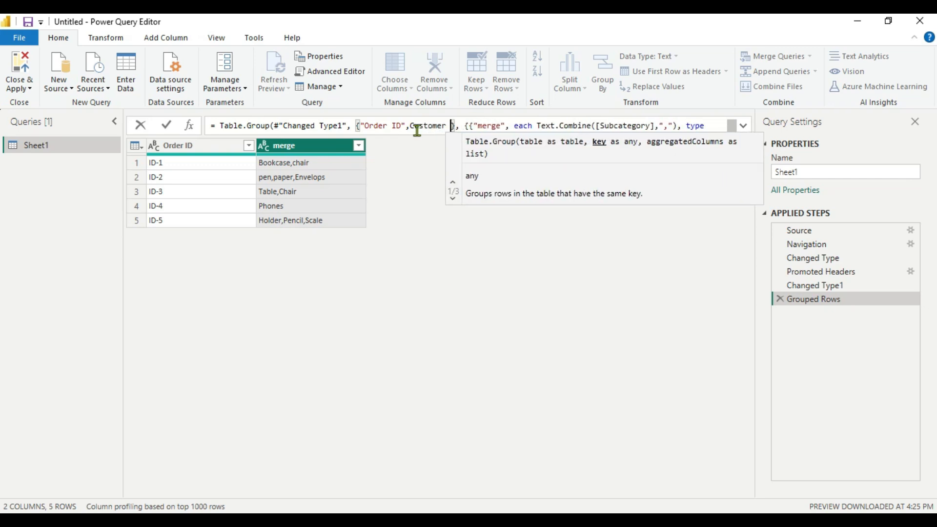
text(ID")
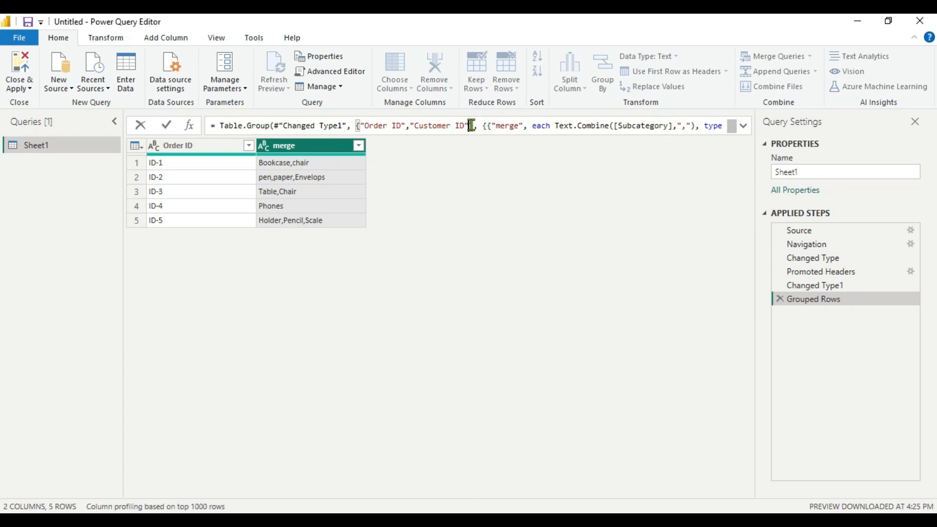
click(471, 126)
text(,")
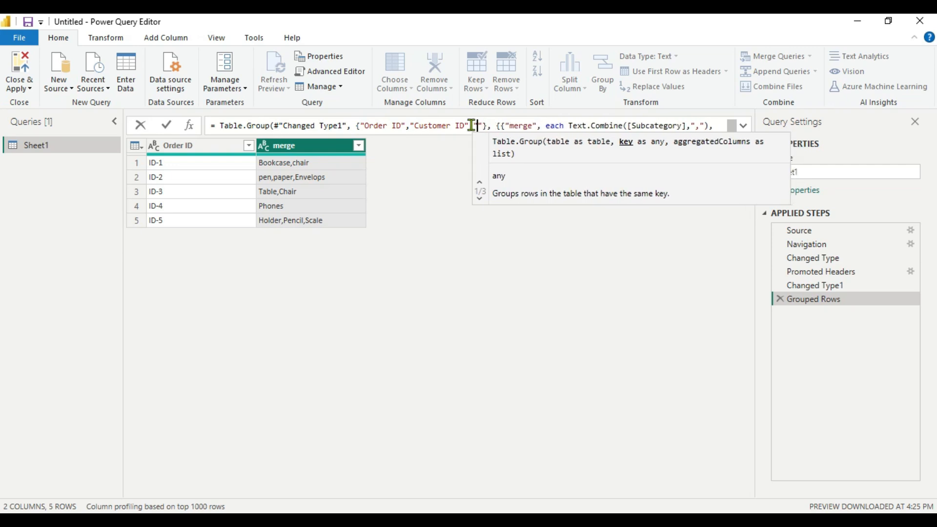
text(Category)
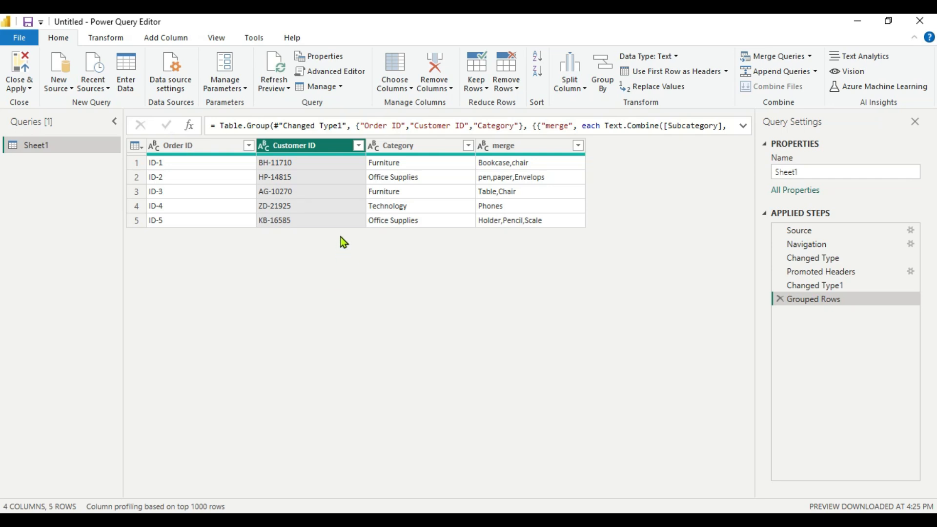
mouse_move(269, 197)
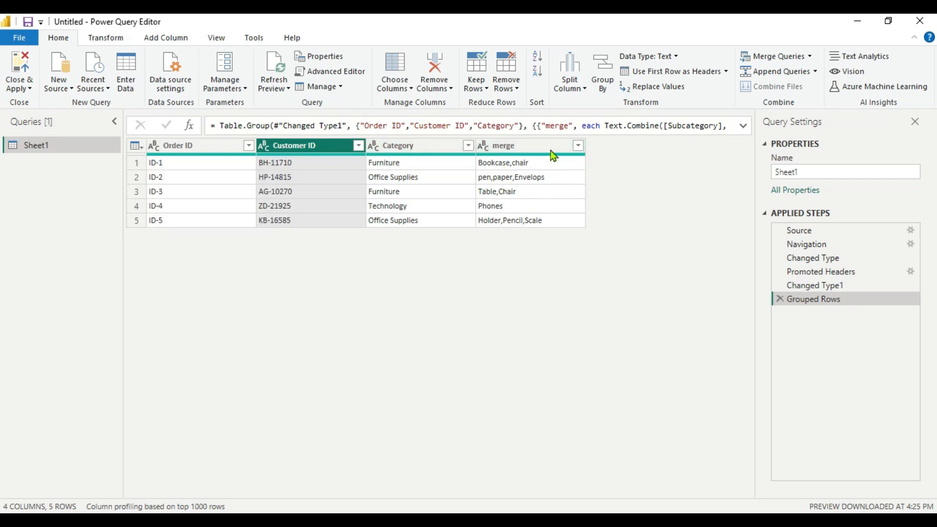
mouse_move(537, 177)
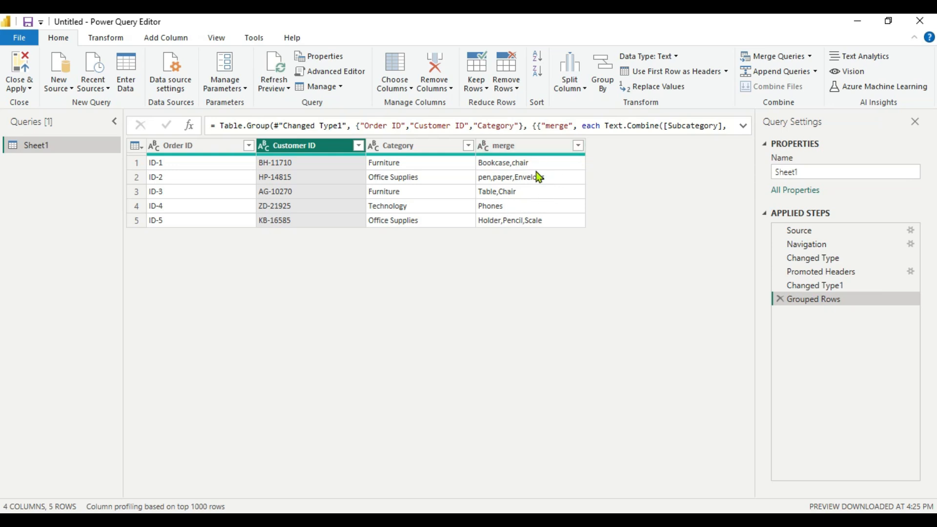
mouse_move(521, 192)
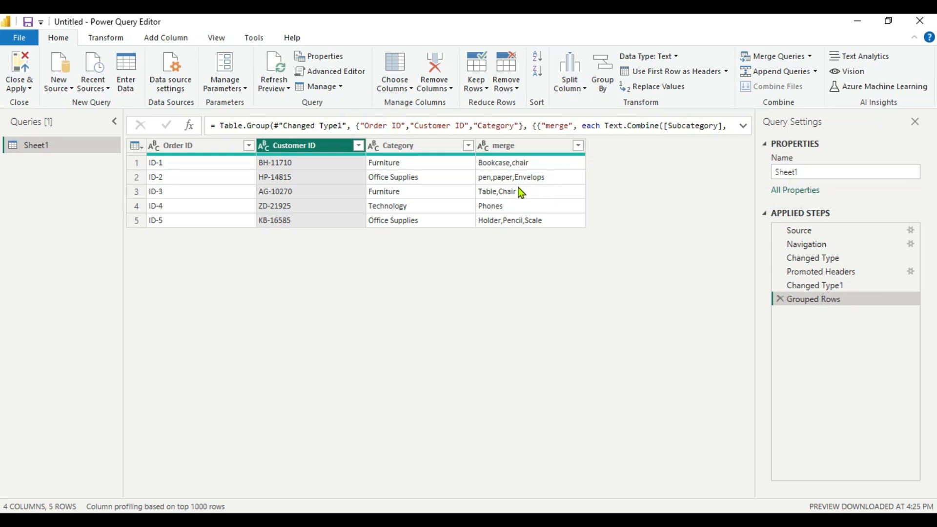